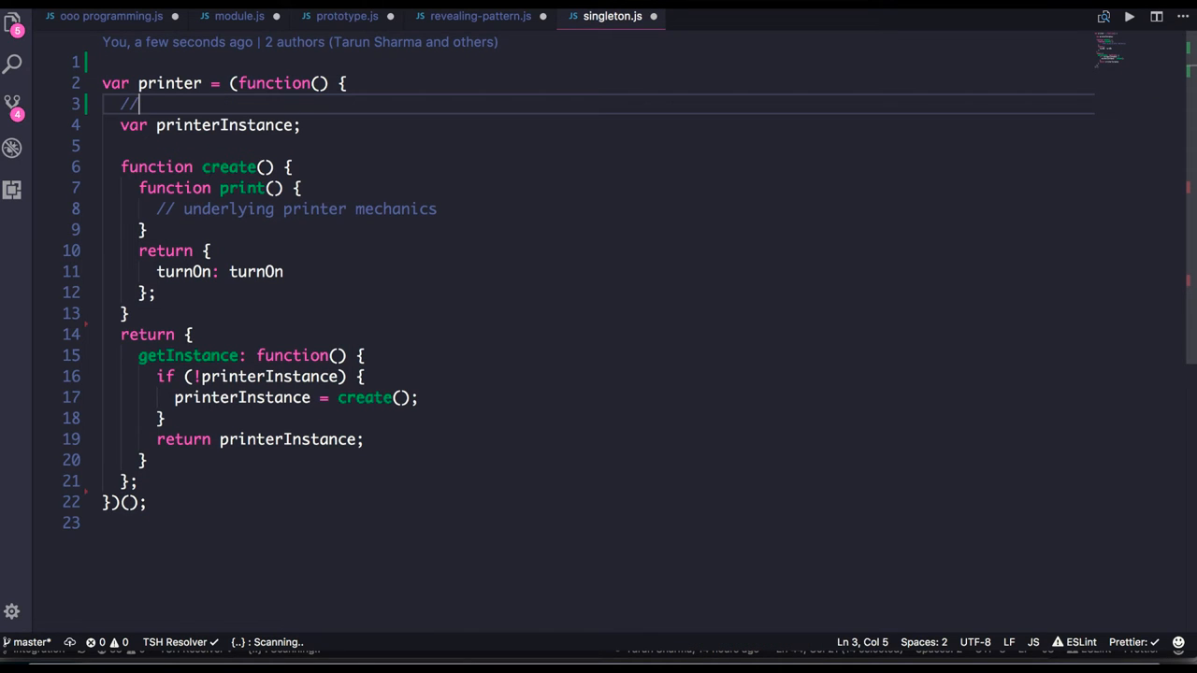
# - Add an '// IIFE block' comment at the start of the printer wrapper function in singleton.js
pyautogui.write('IIFE block')
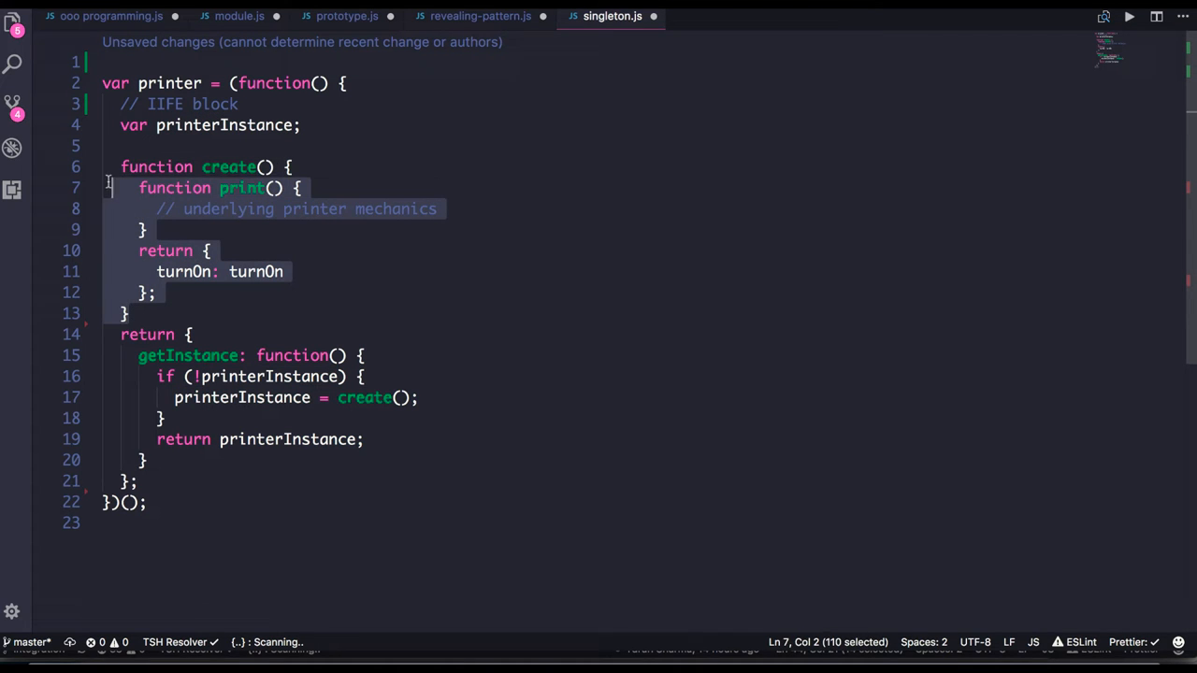
pyautogui.click(217, 123)
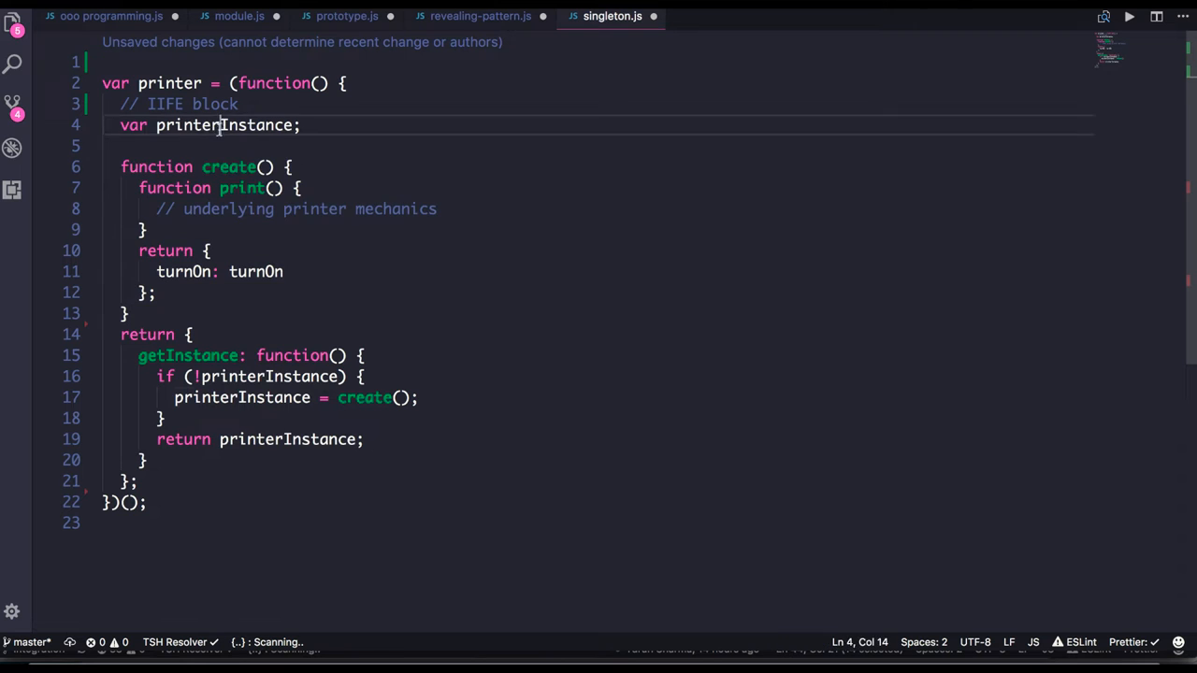
pyautogui.doubleClick(224, 124)
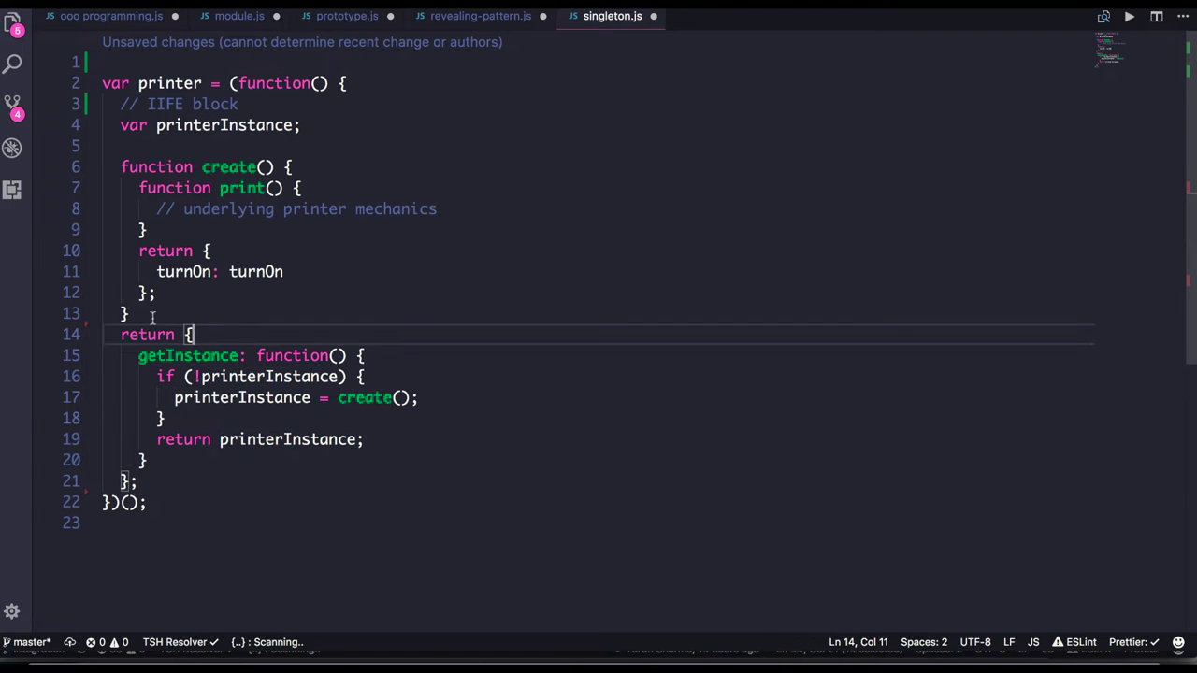
pyautogui.click(348, 83)
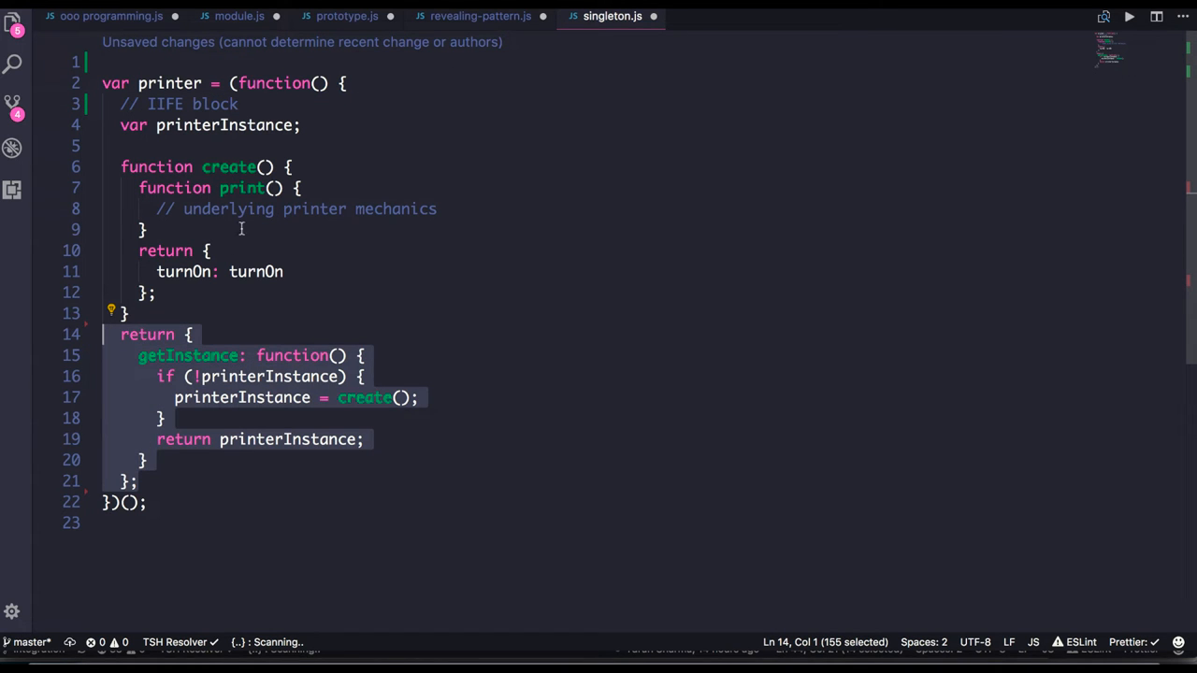
pyautogui.doubleClick(225, 125)
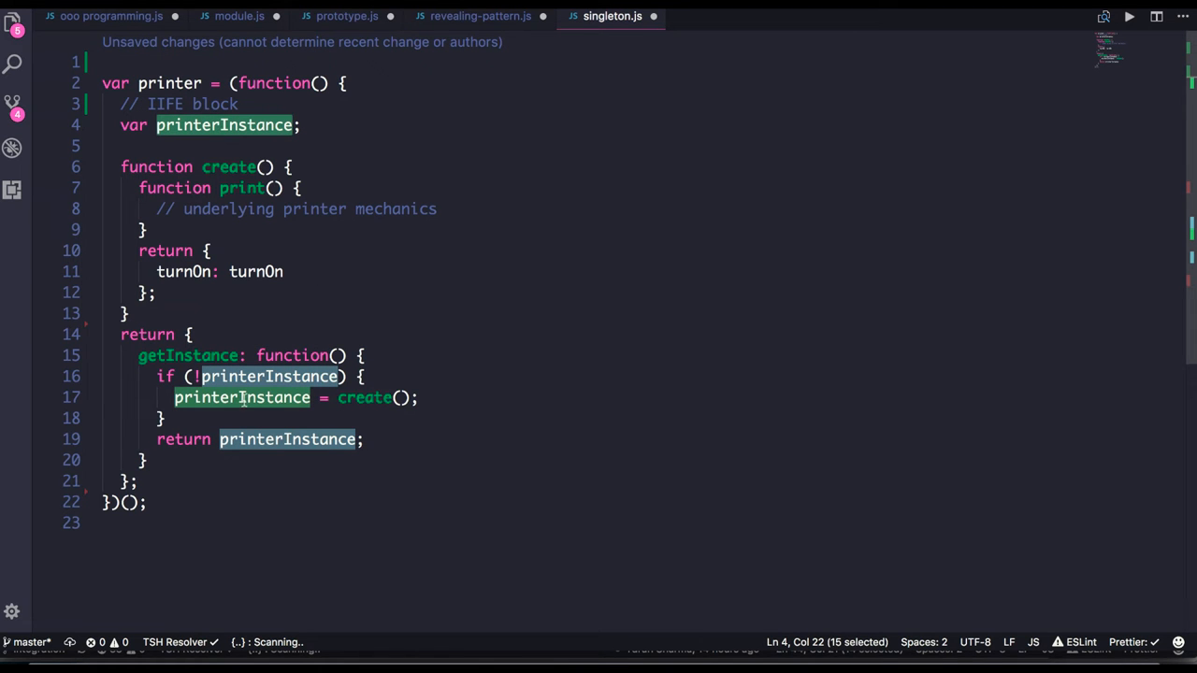
pyautogui.click(354, 396)
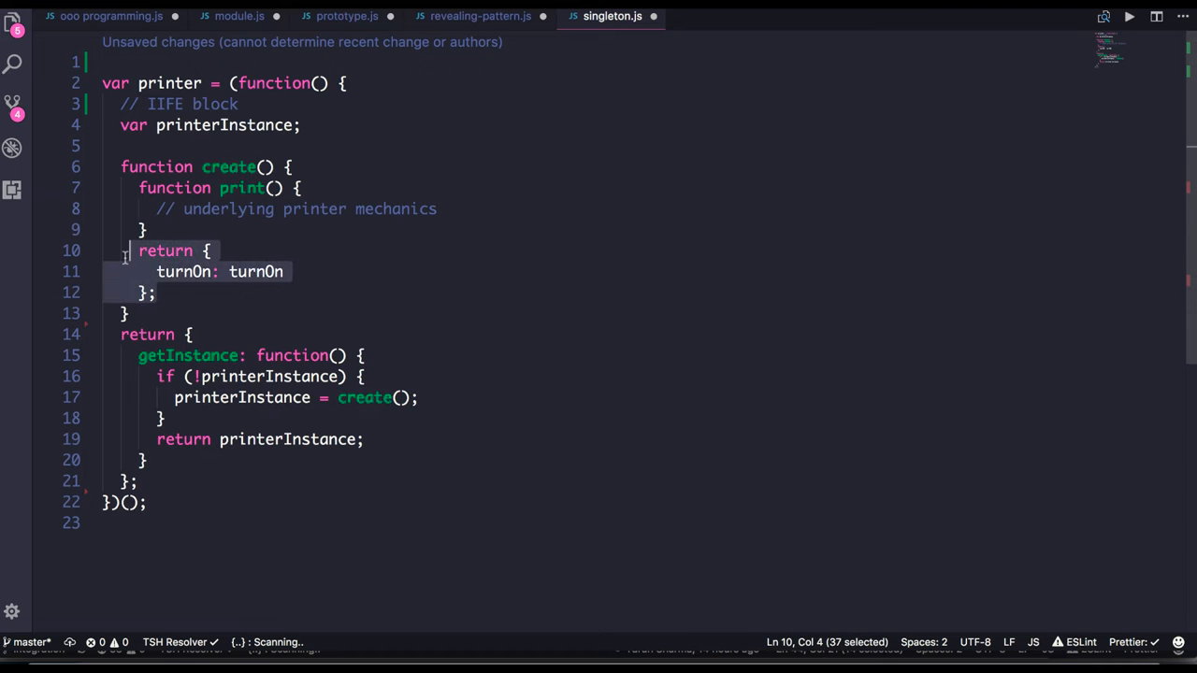
pyautogui.click(157, 291)
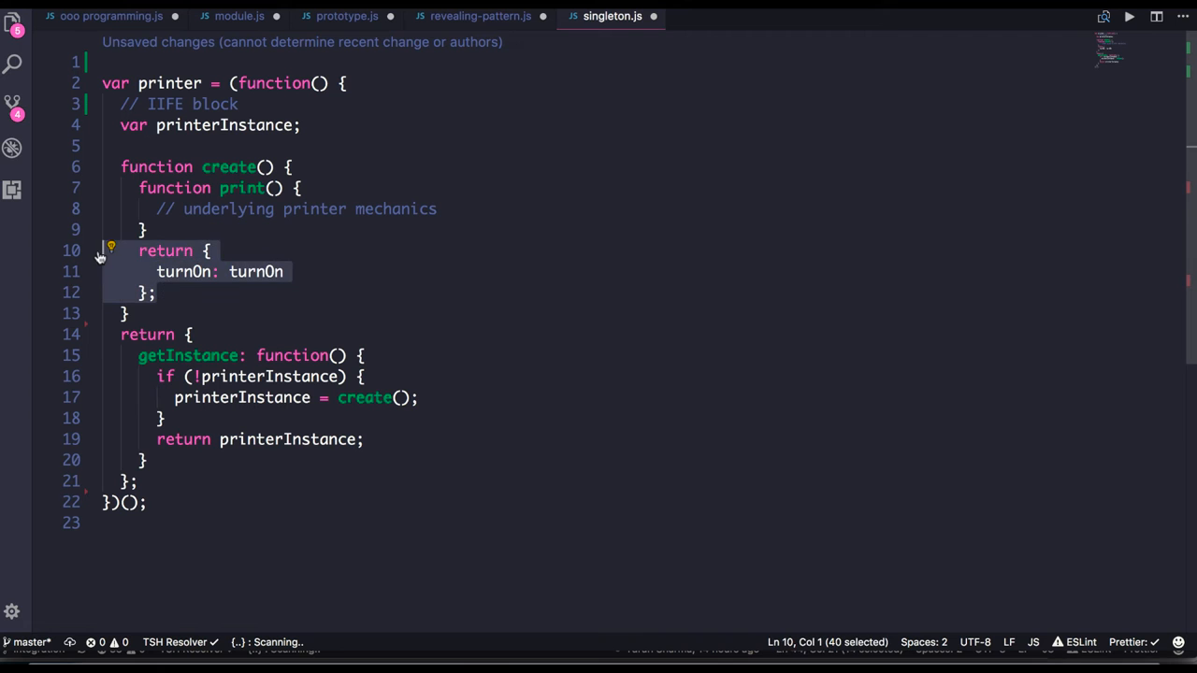
pyautogui.click(372, 397)
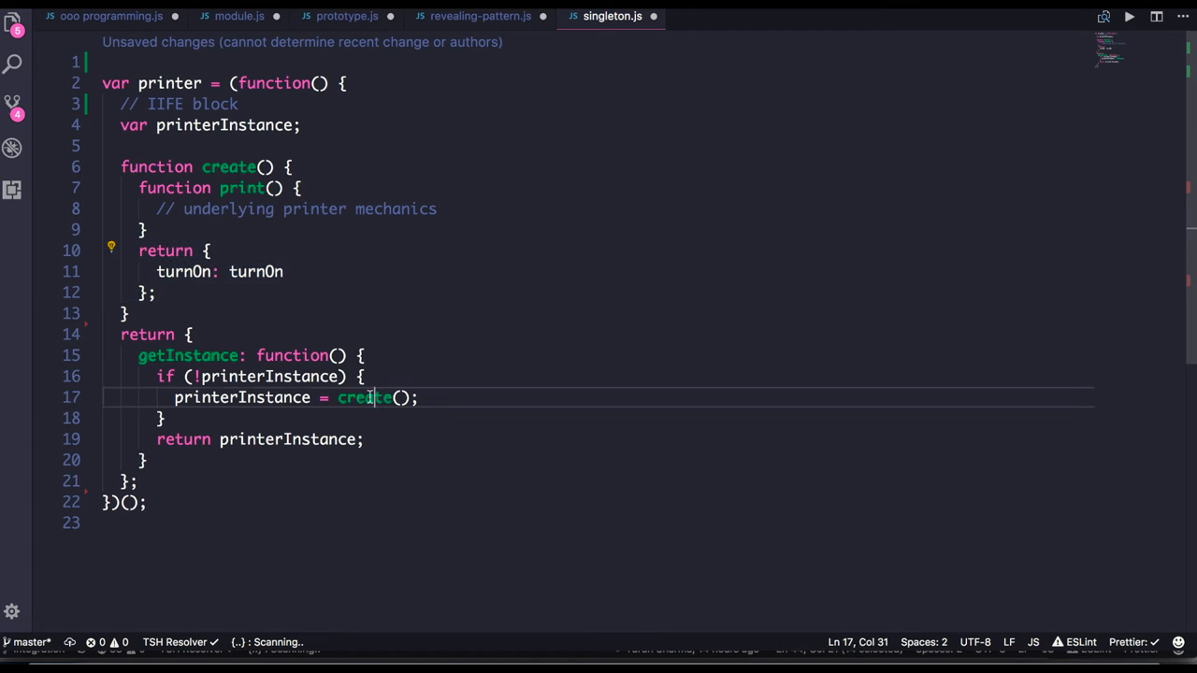
pyautogui.click(355, 396)
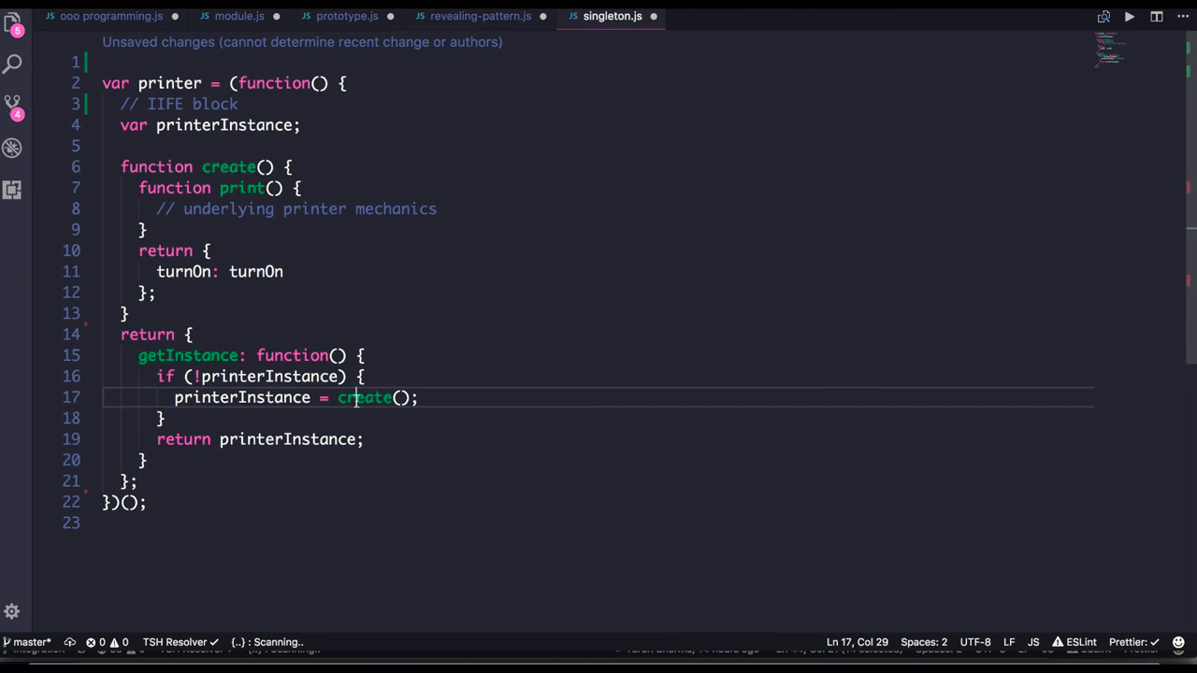
pyautogui.doubleClick(241, 397)
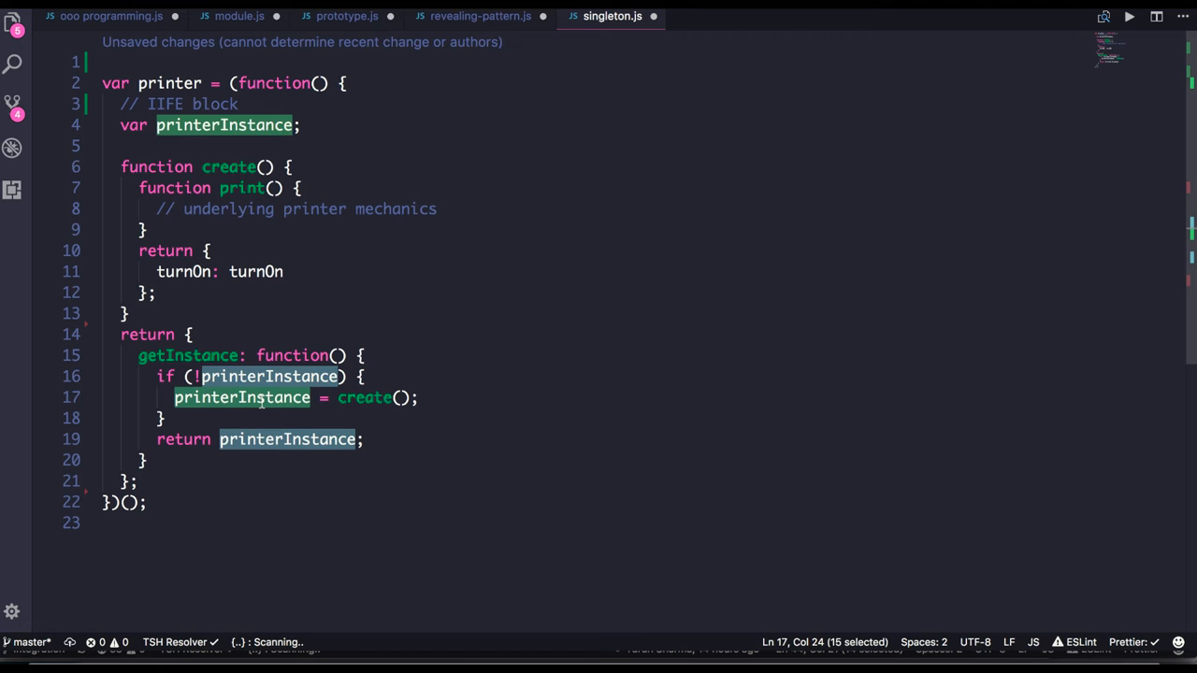
pyautogui.moveTo(164, 71)
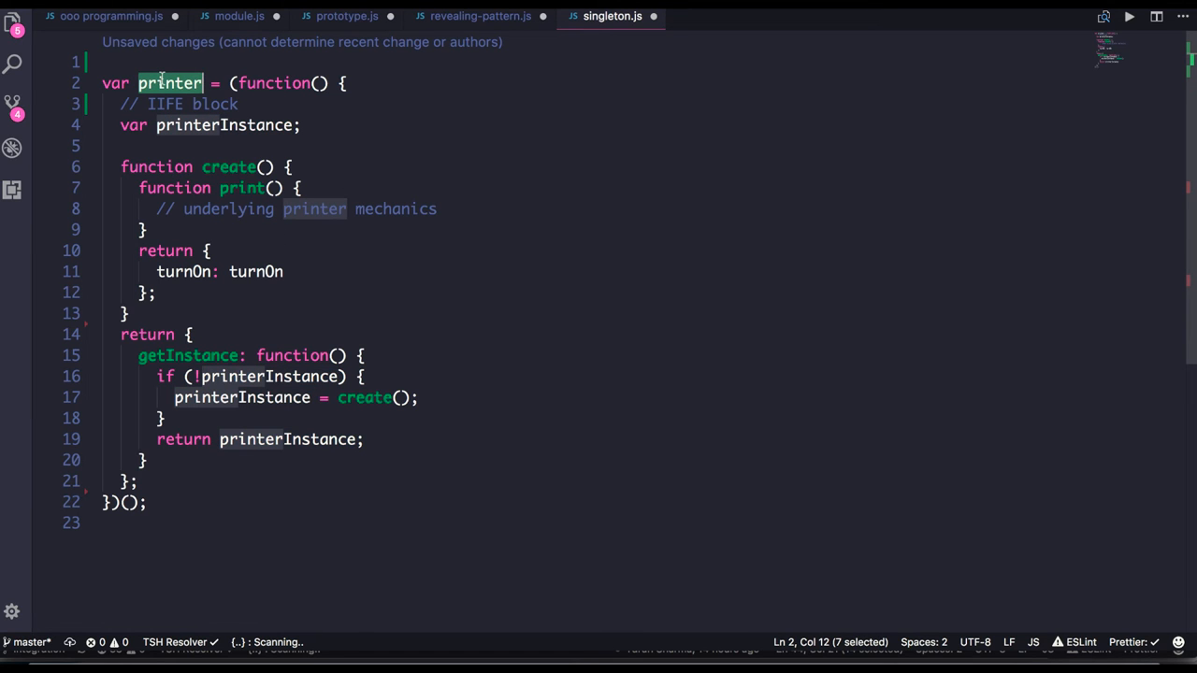
pyautogui.doubleClick(187, 355)
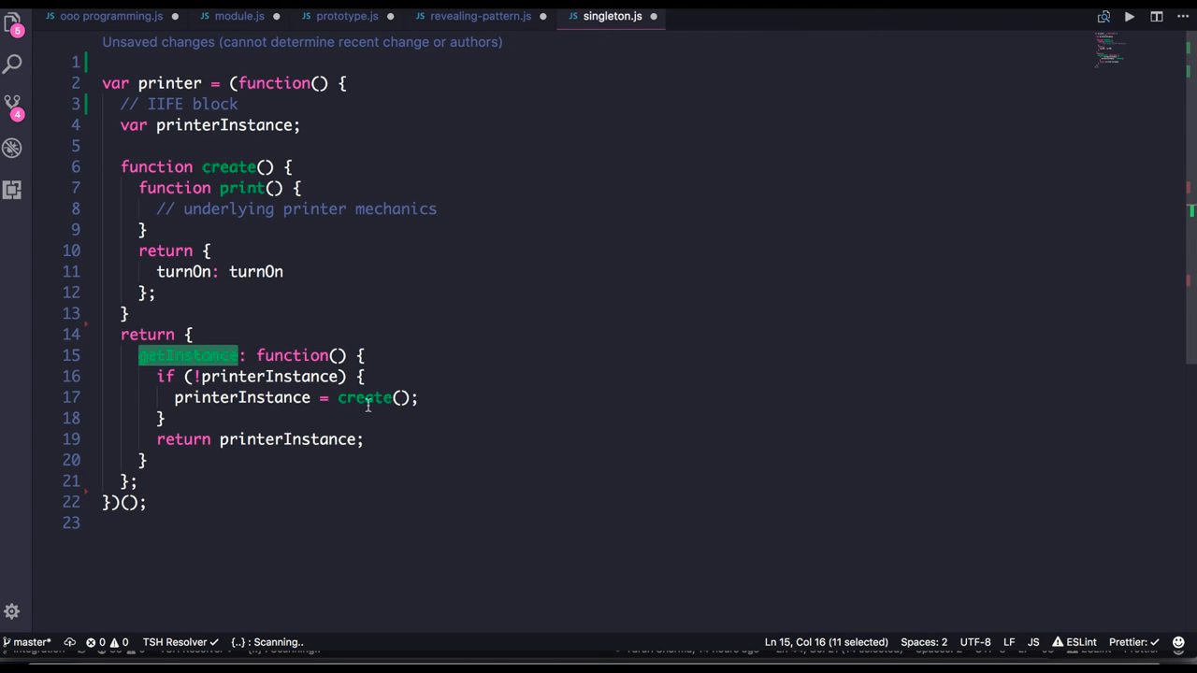
pyautogui.doubleClick(363, 396)
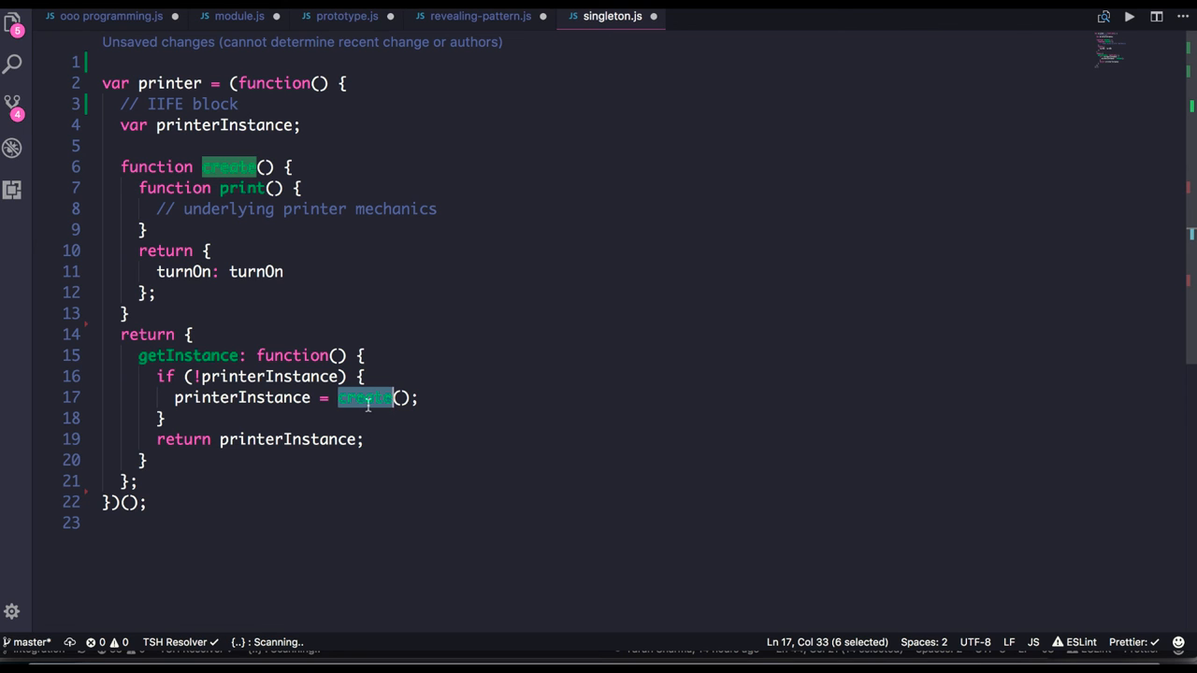
pyautogui.moveTo(710, 67)
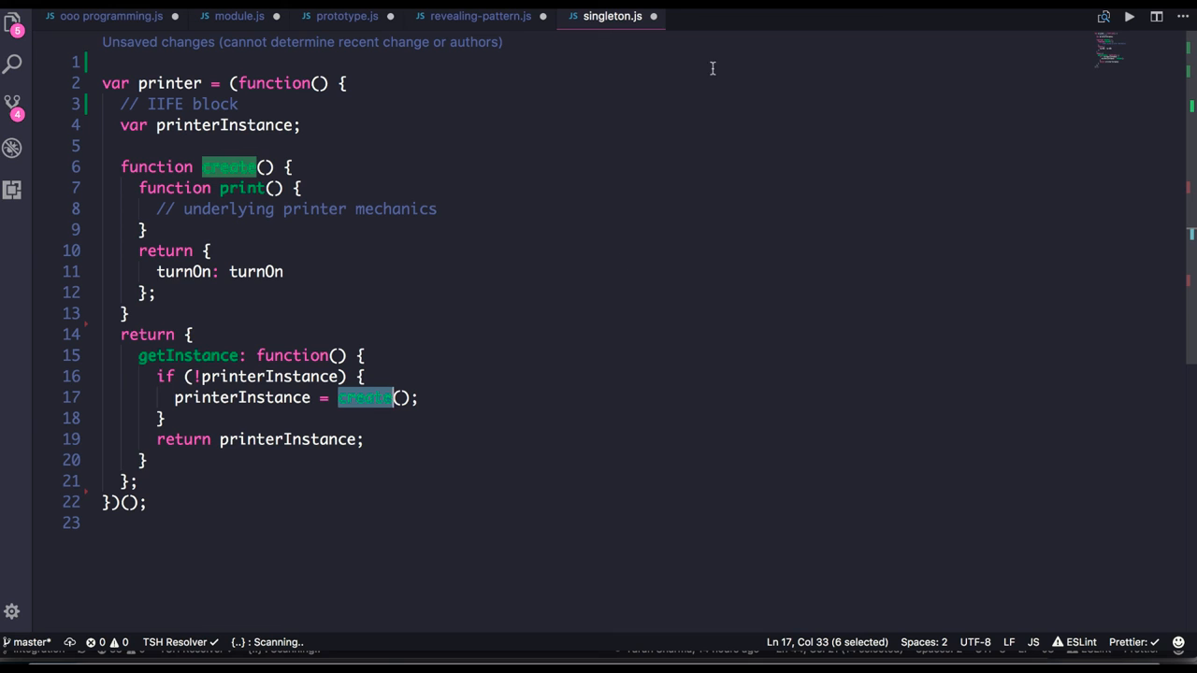